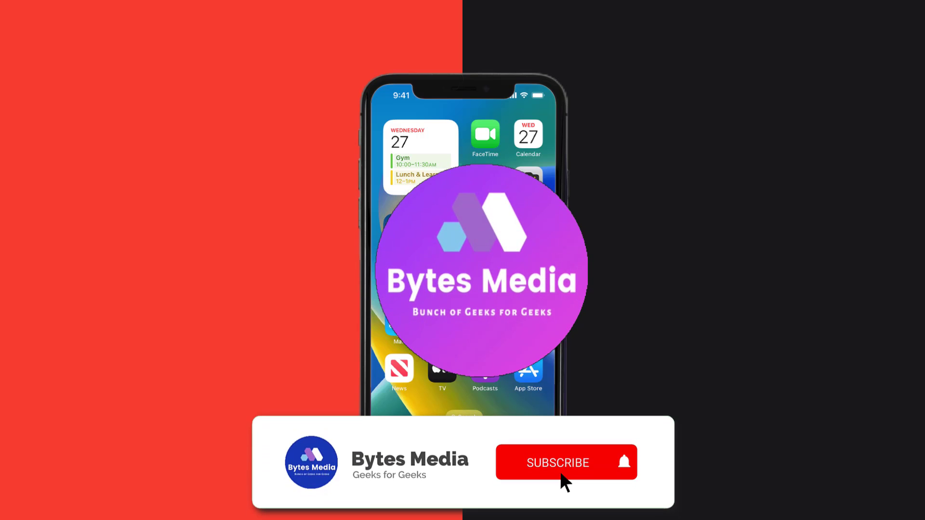
Step: Search App Store for 'coinbase wallet' and start the Coinbase Wallet: NFTs update
{"action": "left_click", "coordinate": [557, 463]}
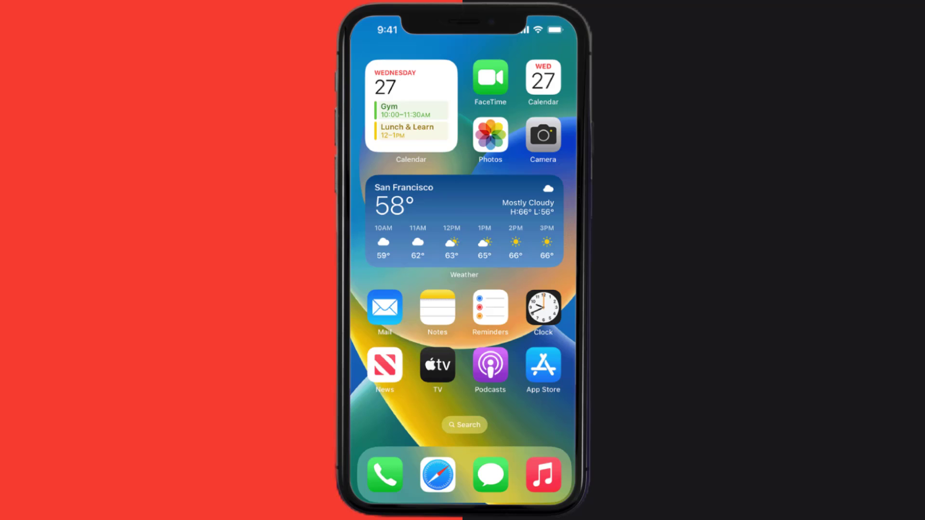
{"action": "left_click", "coordinate": [542, 366]}
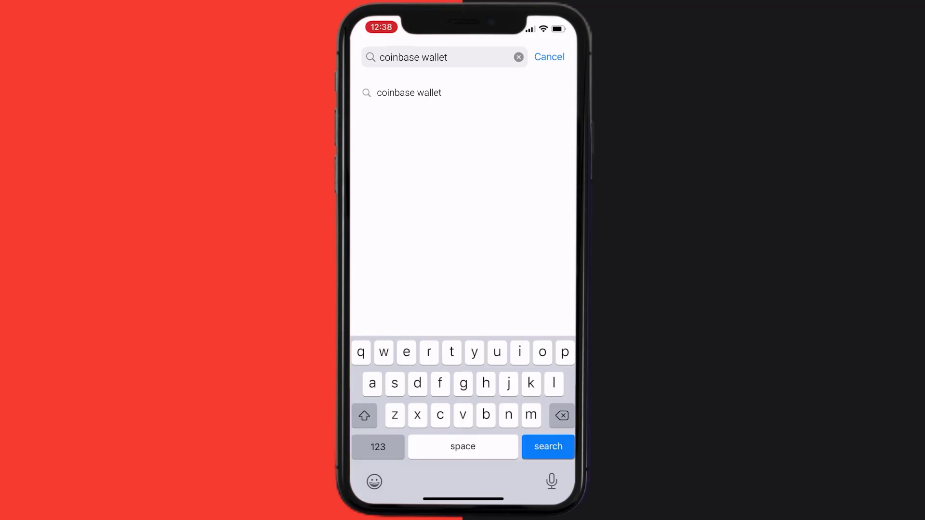
{"action": "left_click", "coordinate": [547, 446]}
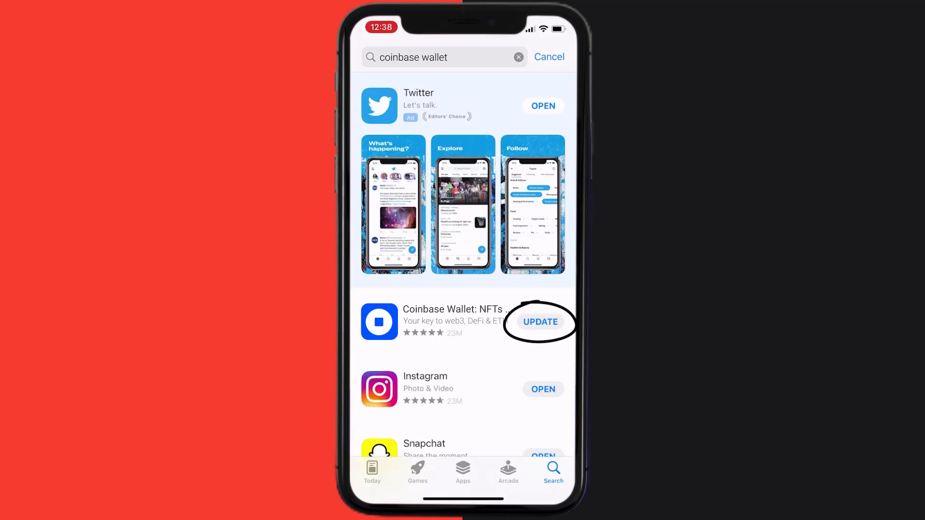
{"action": "left_click", "coordinate": [539, 322]}
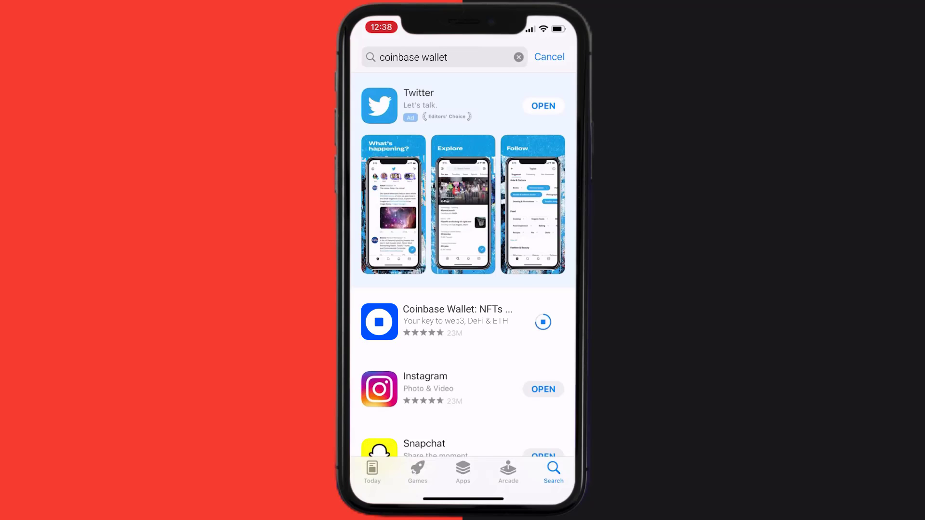
{"action": "left_click", "coordinate": [542, 325]}
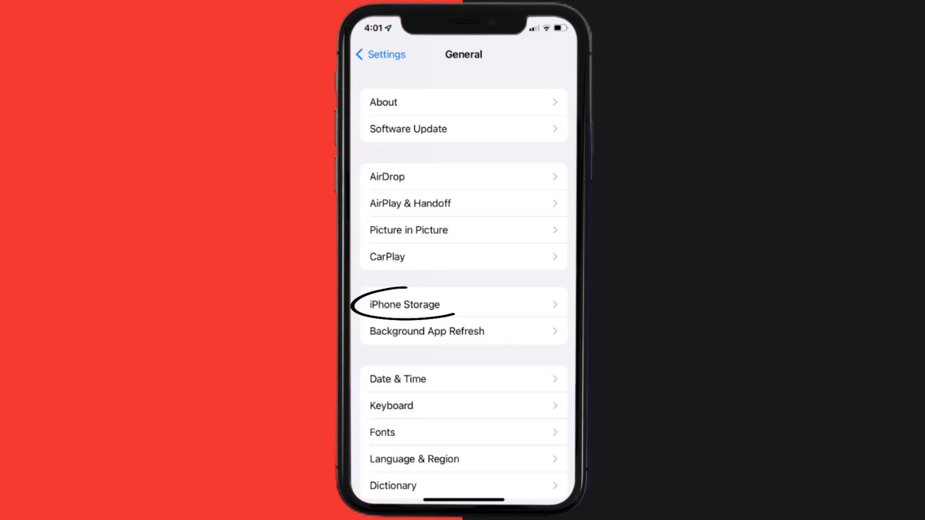
Step: In iPhone Storage, offload Coinbase Wallet while keeping its documents and data
{"action": "left_click", "coordinate": [405, 305]}
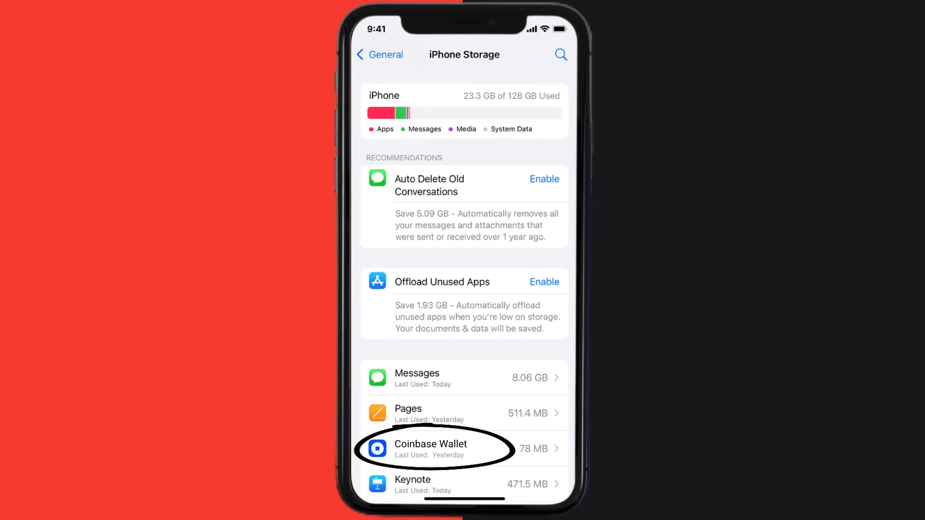
{"action": "left_click", "coordinate": [442, 448]}
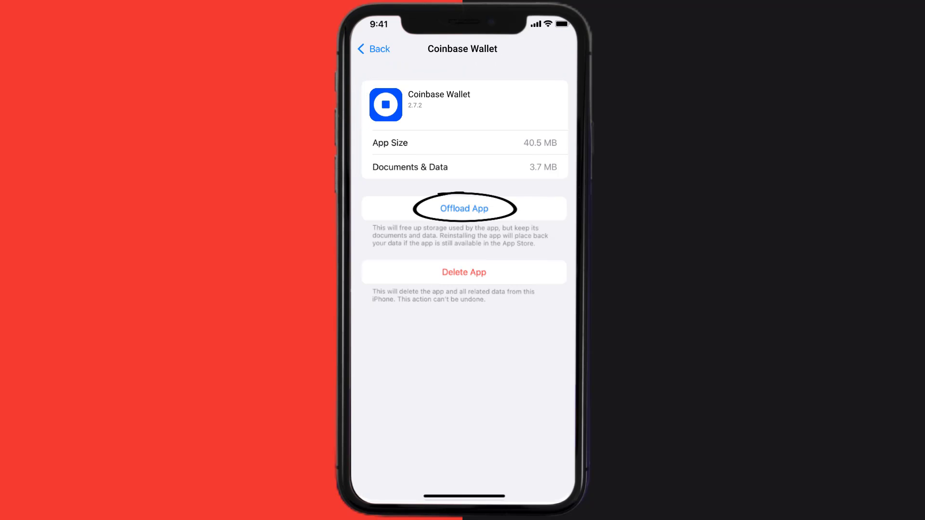
{"action": "left_click", "coordinate": [463, 208]}
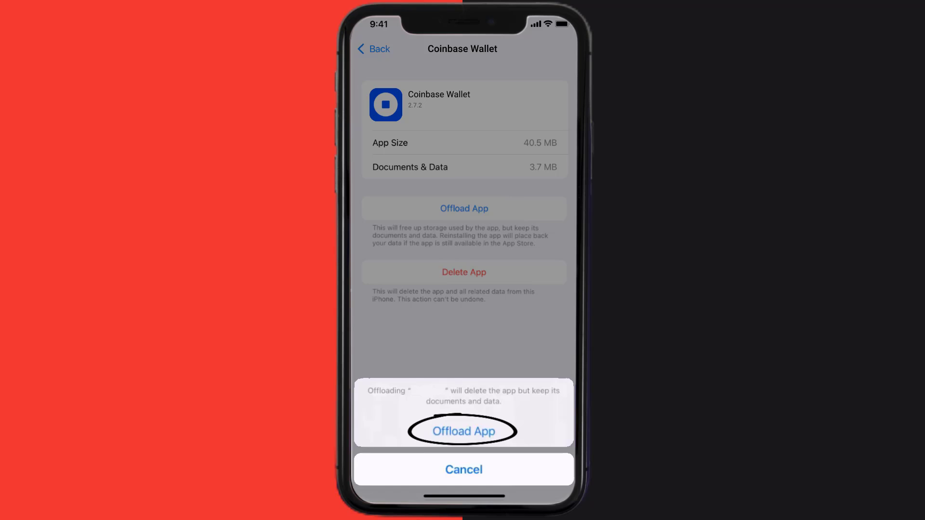
{"action": "left_click", "coordinate": [464, 432]}
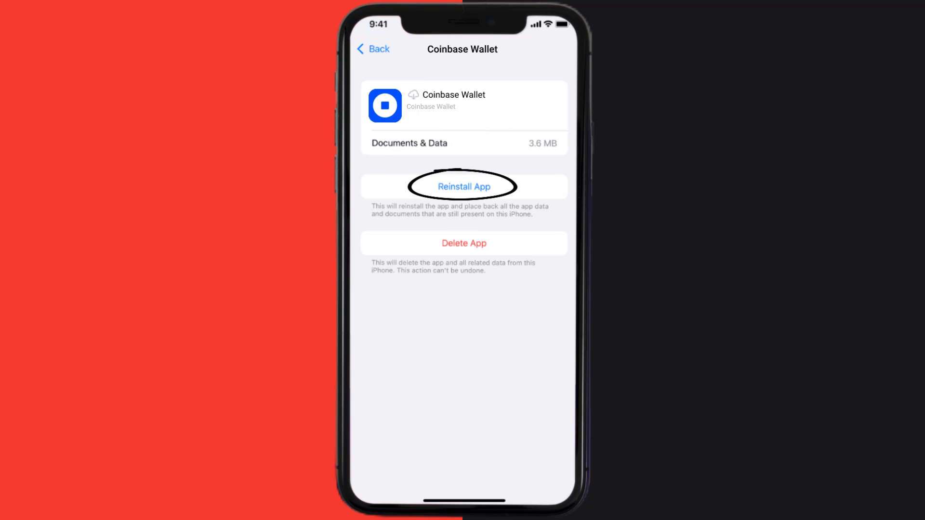
Step: Reinstall the offloaded Coinbase Wallet, then delete the app and its data entirely
{"action": "left_click", "coordinate": [462, 186]}
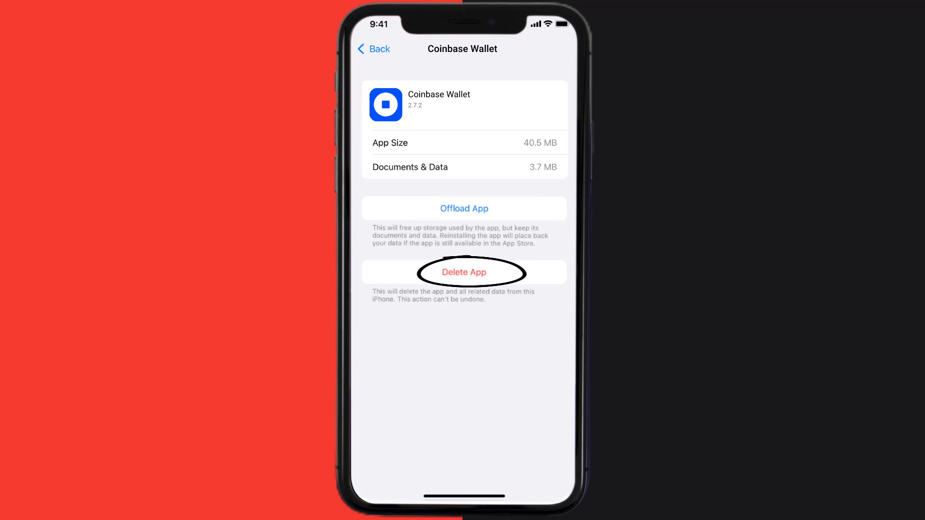
{"action": "left_click", "coordinate": [463, 272]}
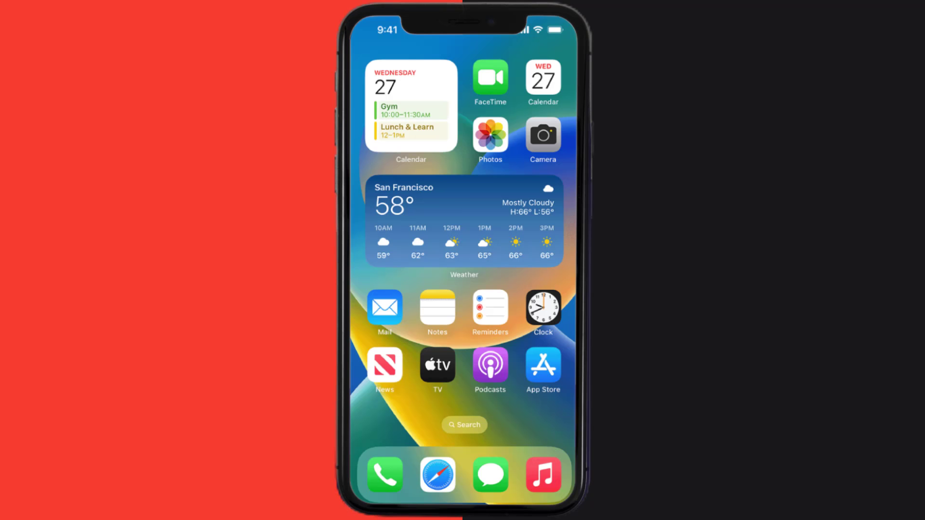
{"action": "left_click", "coordinate": [542, 366]}
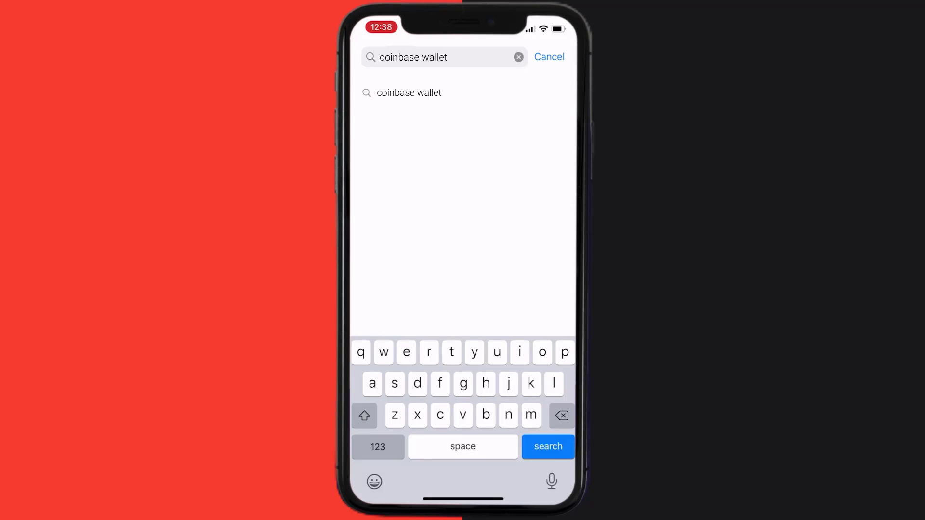
Step: Search 'coinbase wallet' again and download Coinbase Wallet: NFTs with GET
{"action": "left_click", "coordinate": [548, 446]}
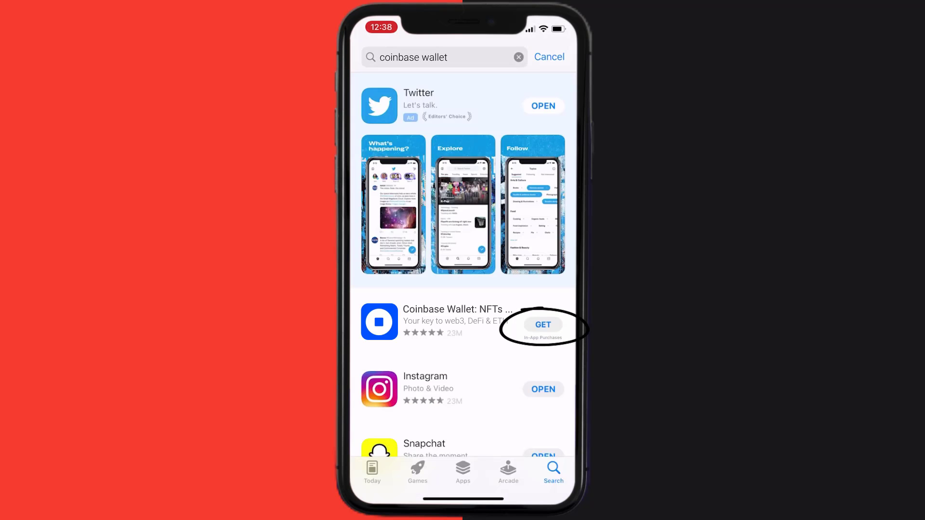
{"action": "left_click", "coordinate": [543, 325]}
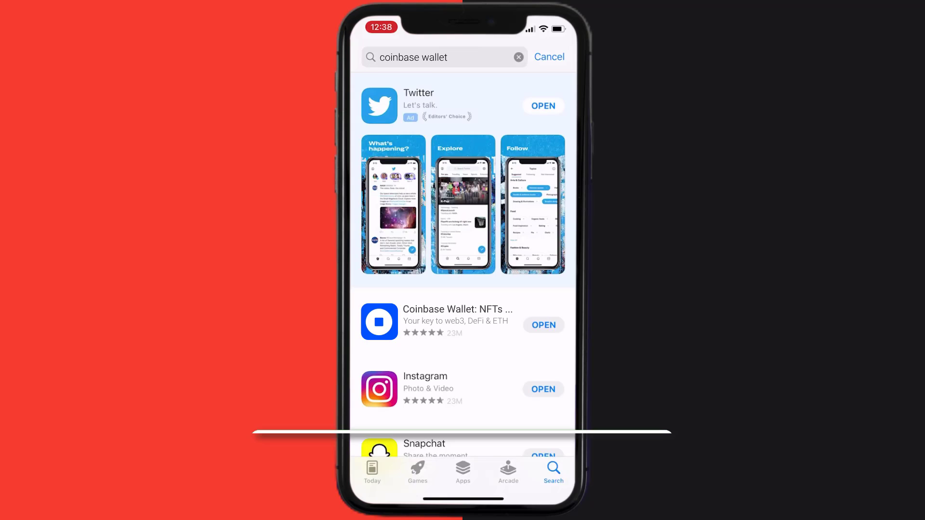